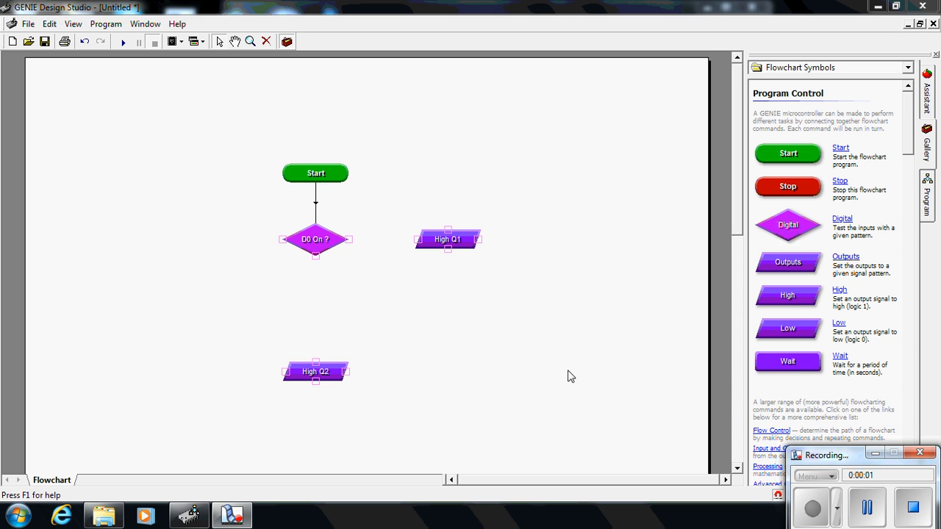
mouse_move(585, 363)
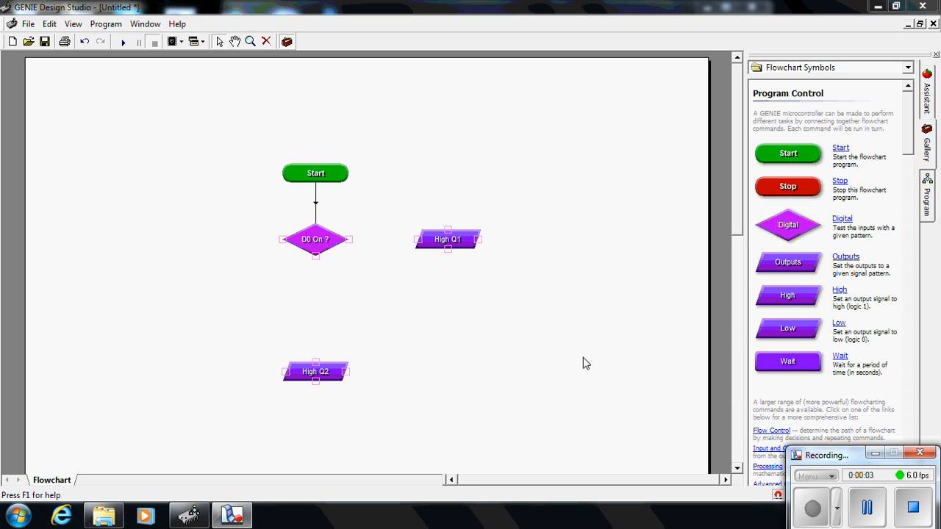
mouse_move(592, 359)
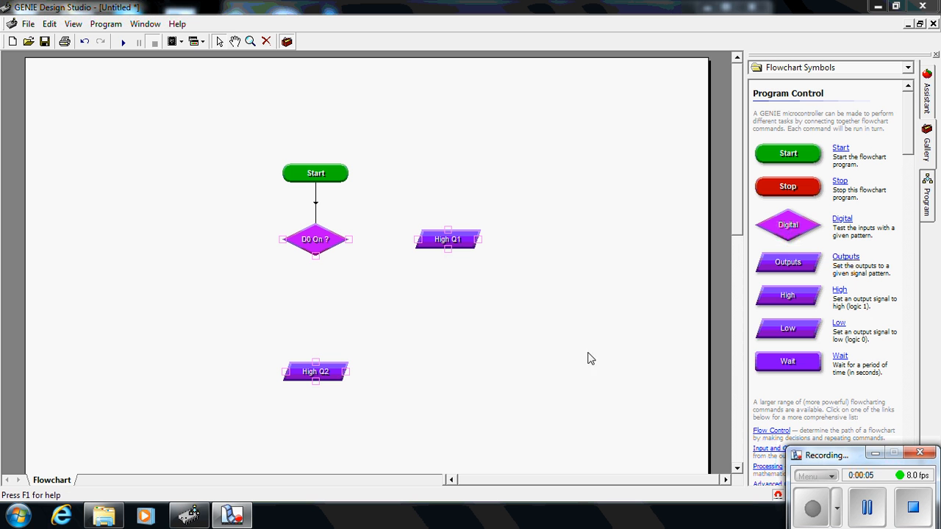
mouse_move(594, 321)
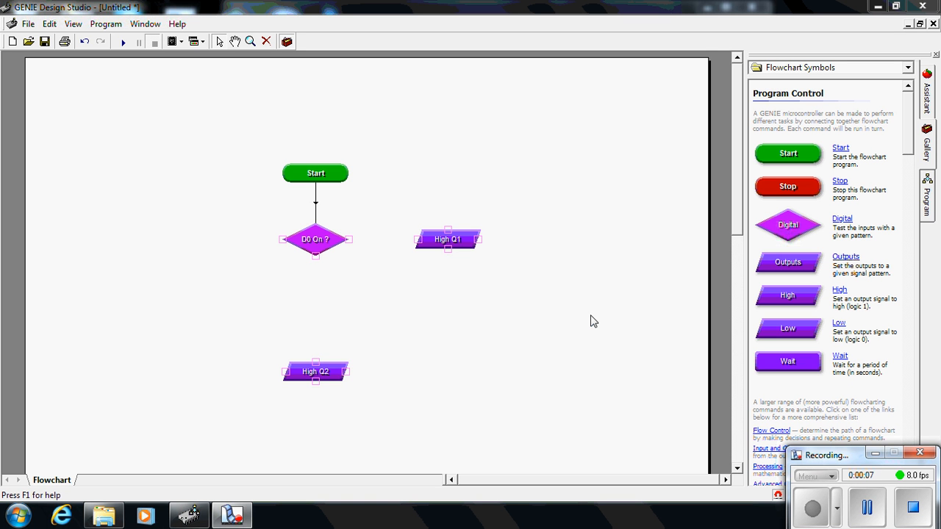
mouse_move(584, 324)
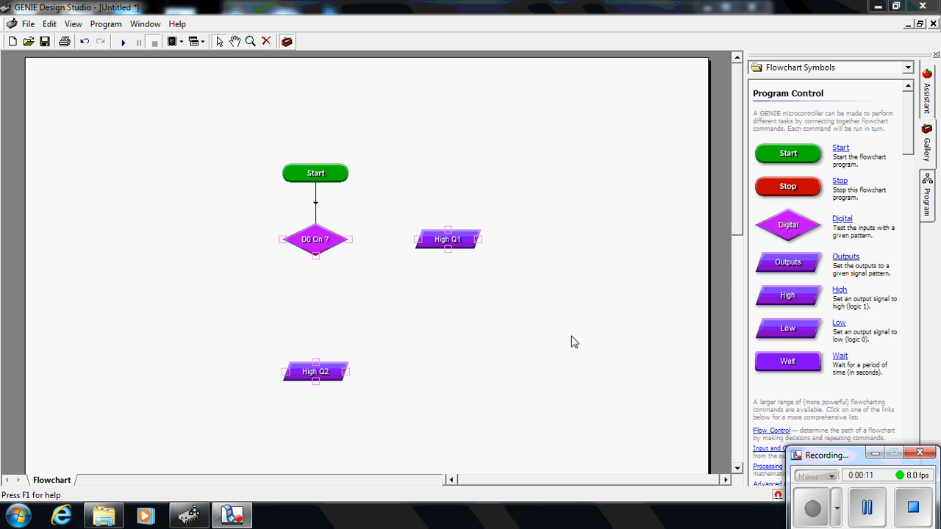
mouse_move(588, 334)
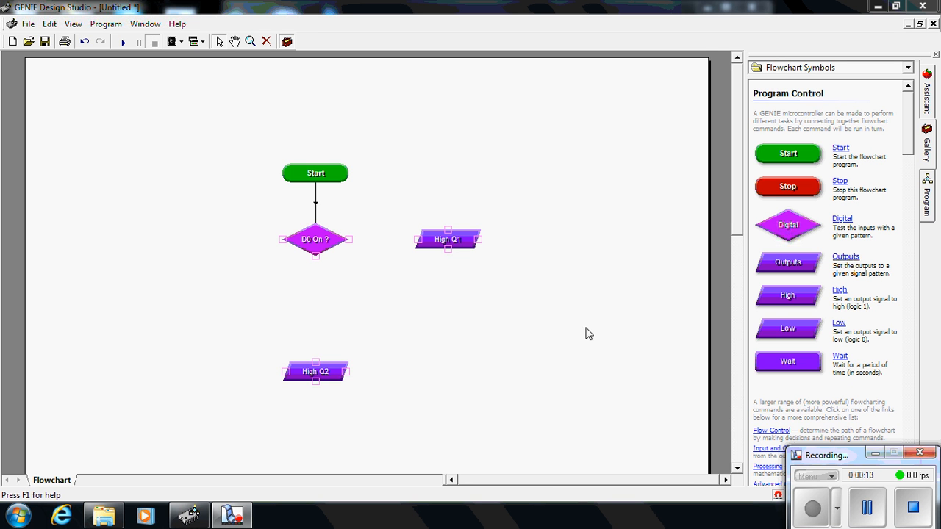
mouse_move(630, 296)
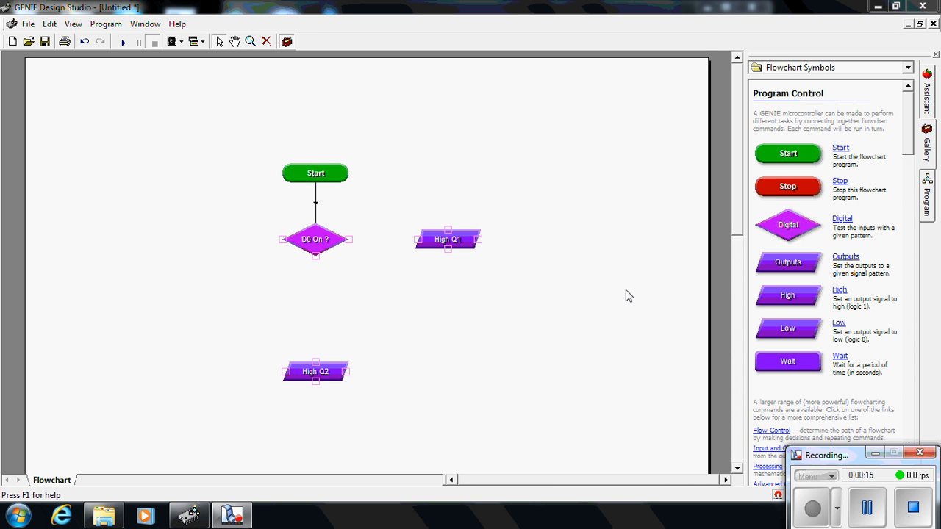
mouse_move(579, 315)
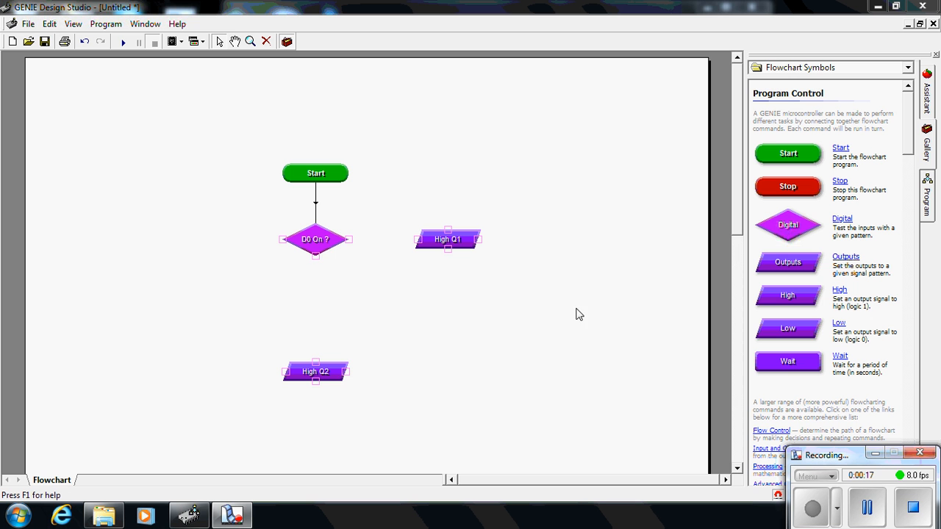
mouse_move(331, 248)
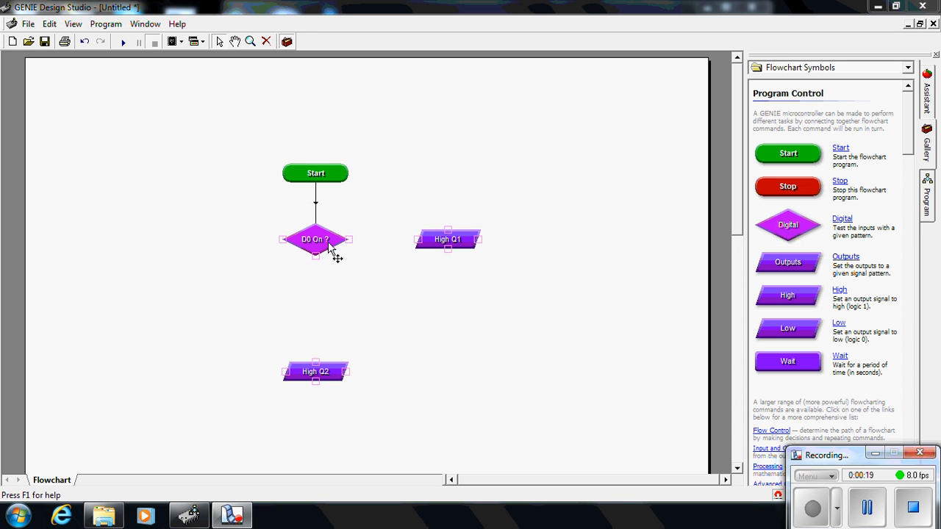
mouse_move(463, 315)
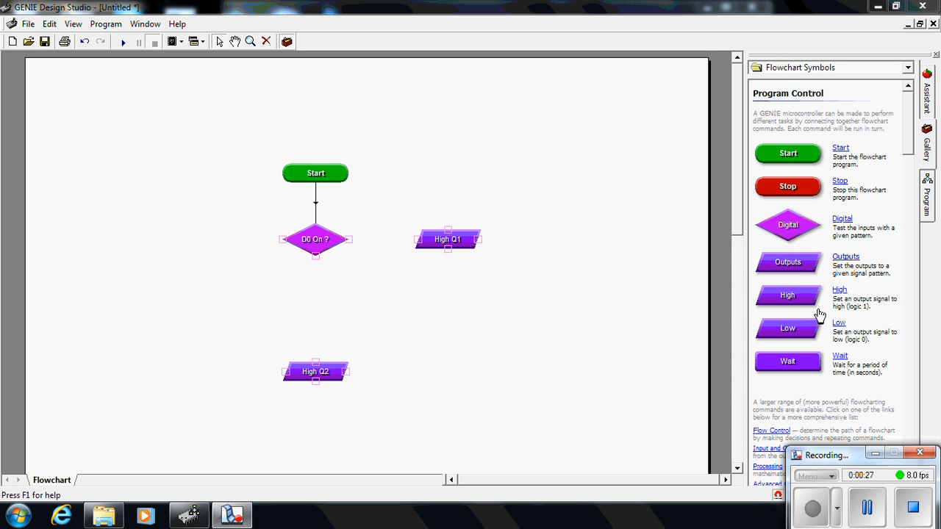
mouse_move(788, 224)
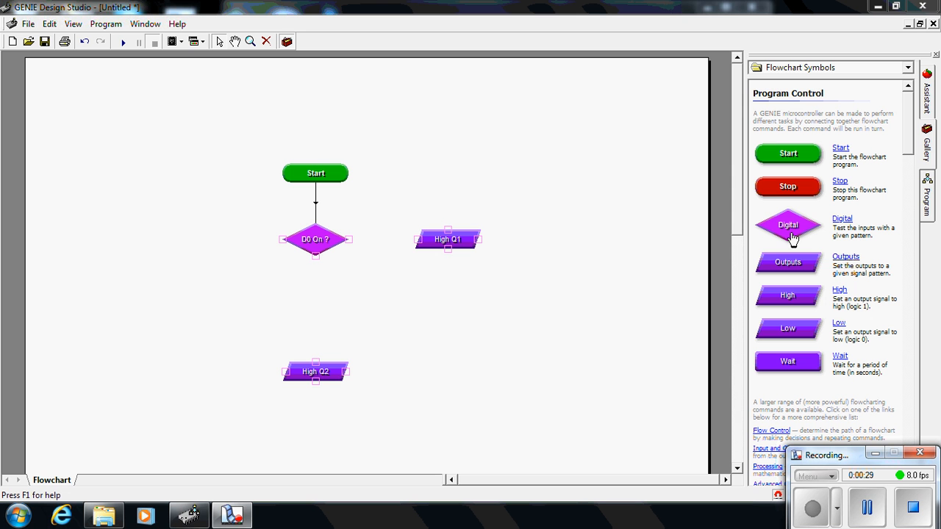
mouse_move(560, 311)
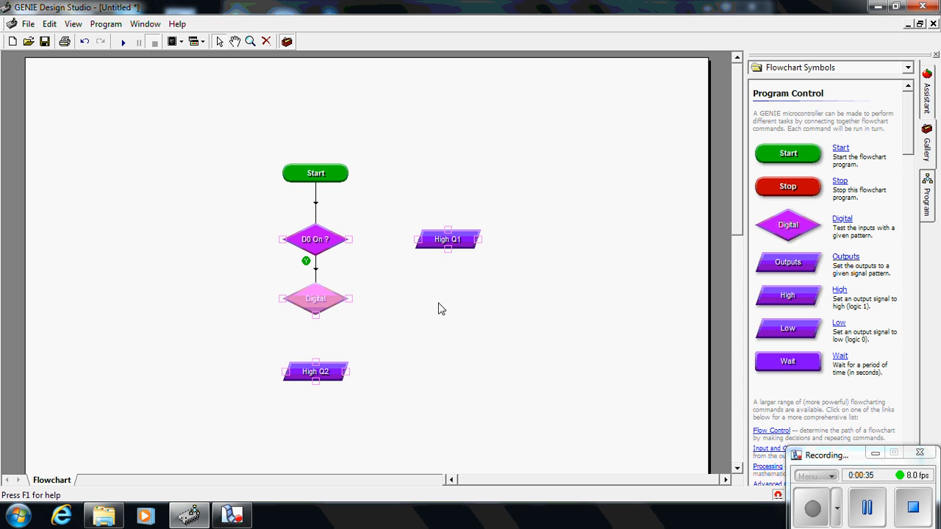
mouse_move(386, 326)
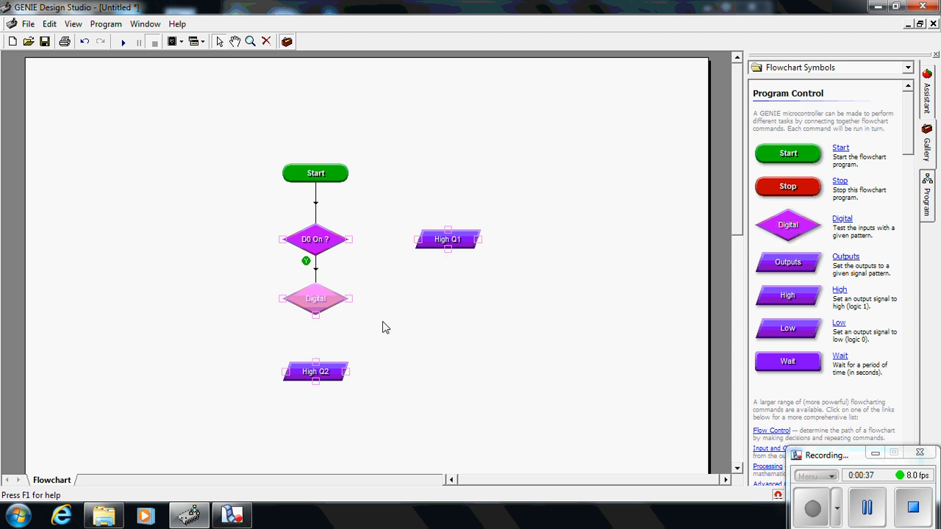
mouse_move(405, 300)
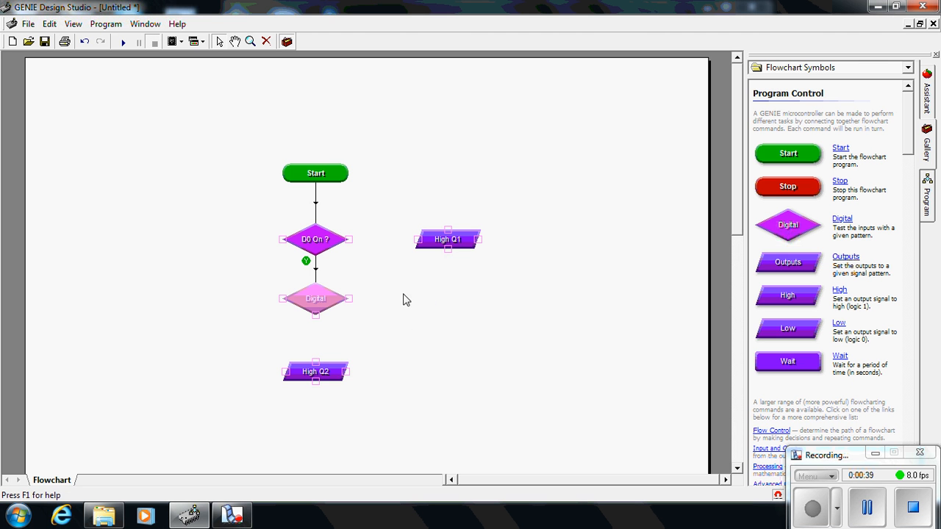
mouse_move(411, 360)
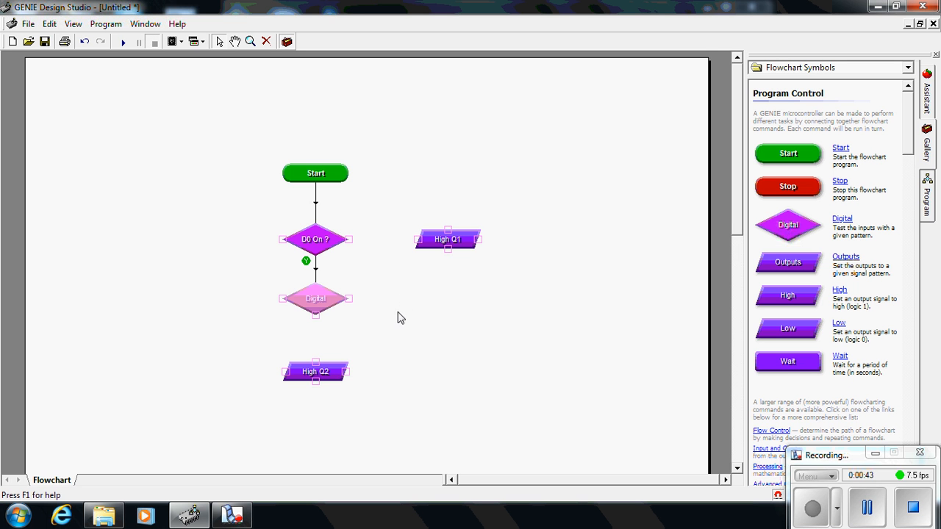
mouse_move(326, 256)
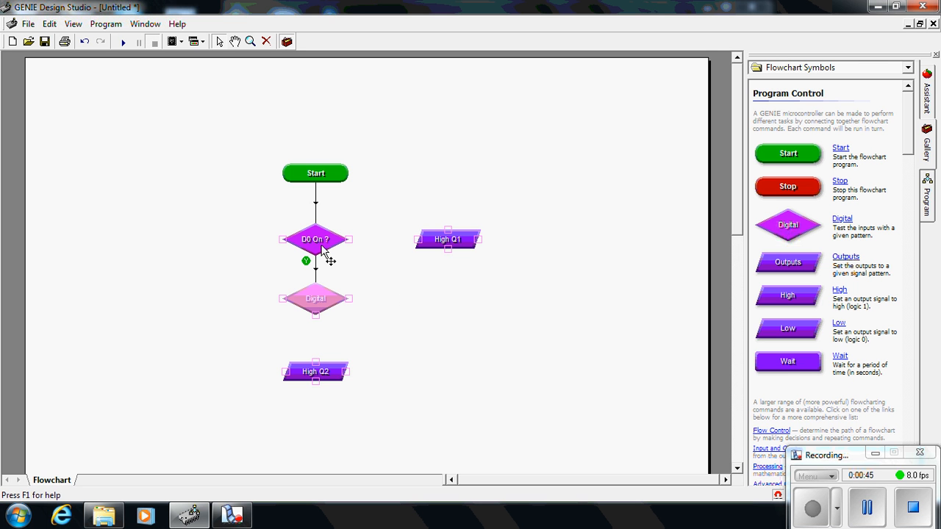
mouse_move(305, 311)
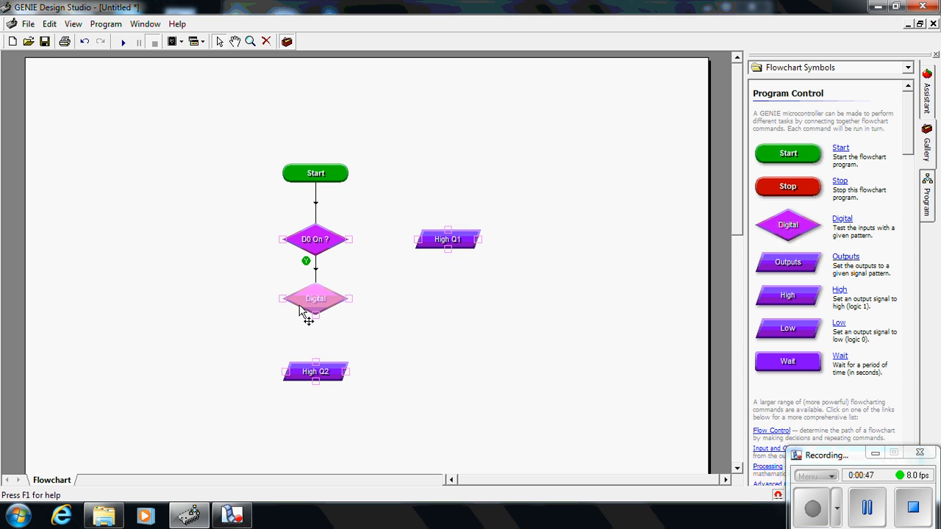
mouse_move(322, 309)
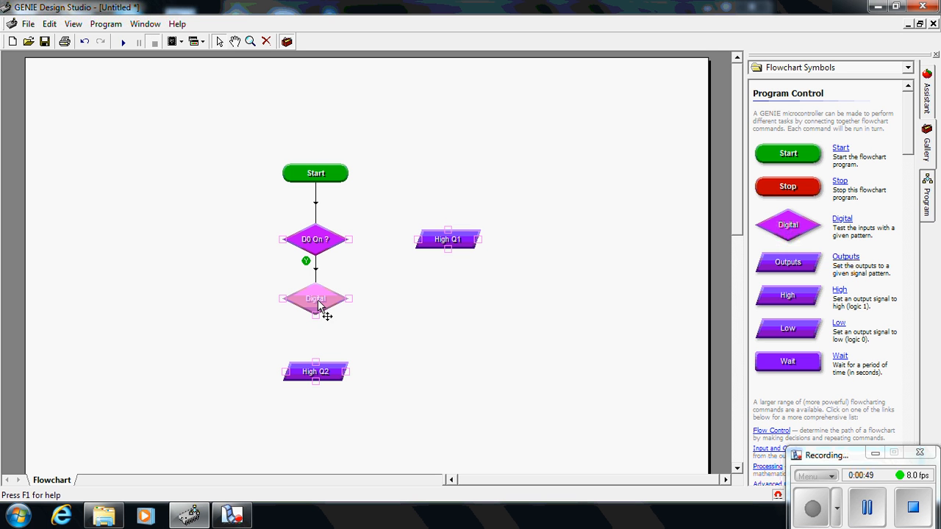
Set the new decision to test input D1 so it reads 'D1 On ?'.
double_click(315, 298)
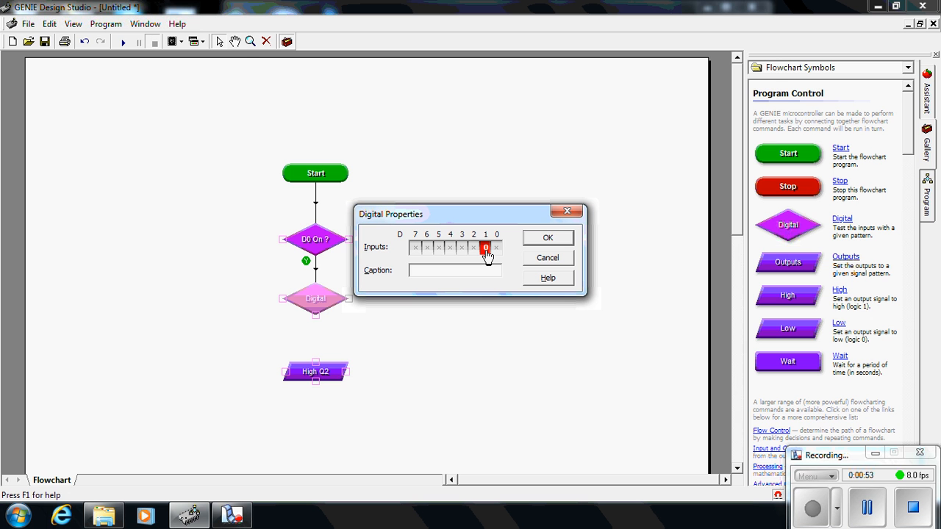
click(485, 247)
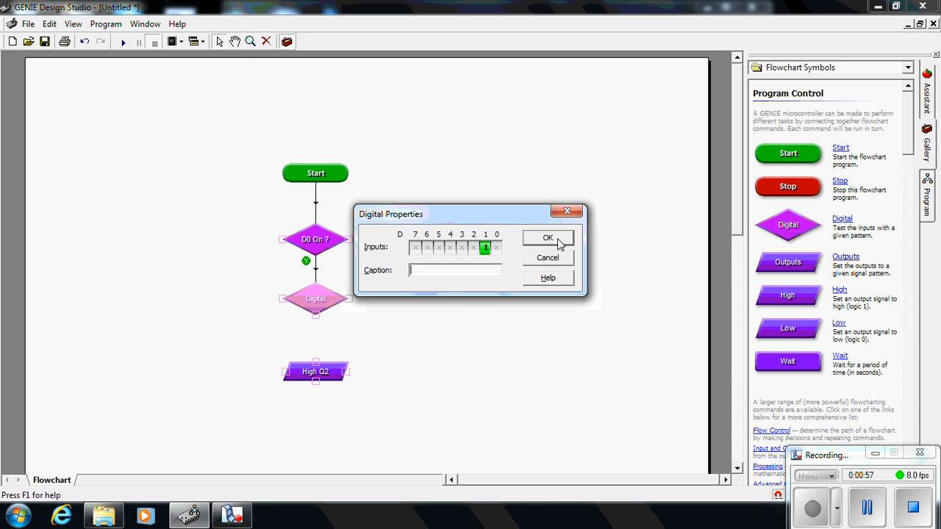
click(547, 239)
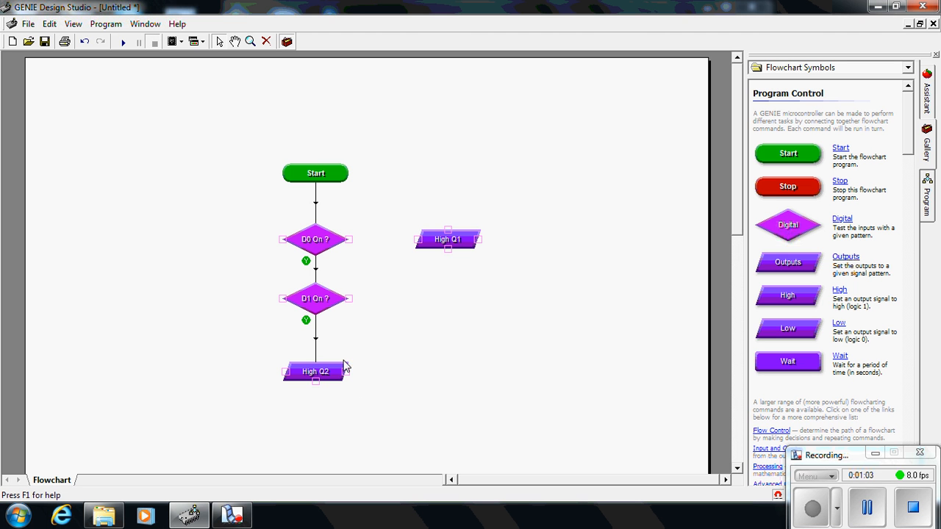
mouse_move(470, 382)
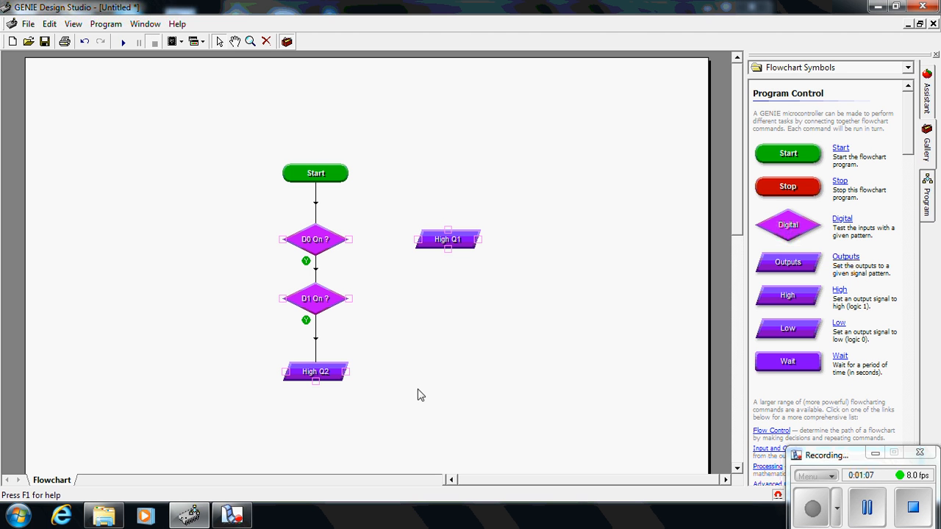
mouse_move(331, 379)
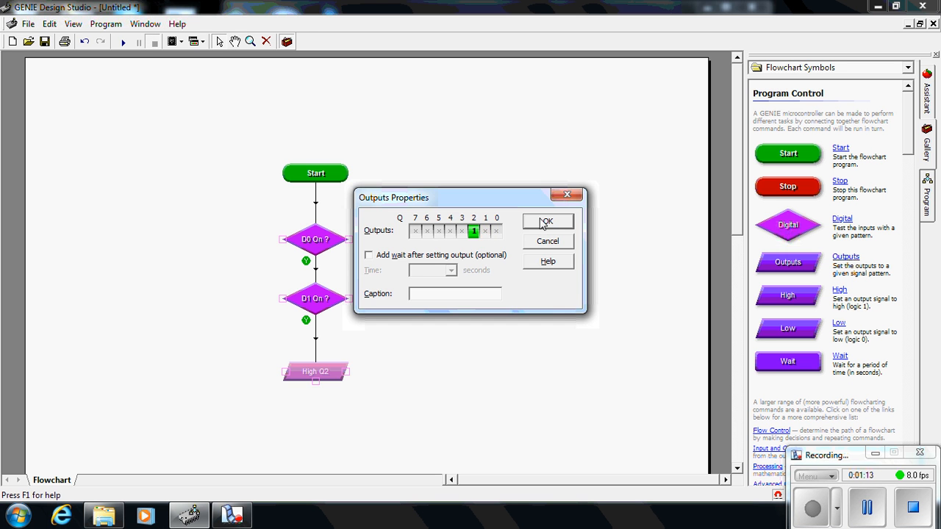
Place a High Q2 output block on the Yes path below the D1 On ? decision.
click(547, 220)
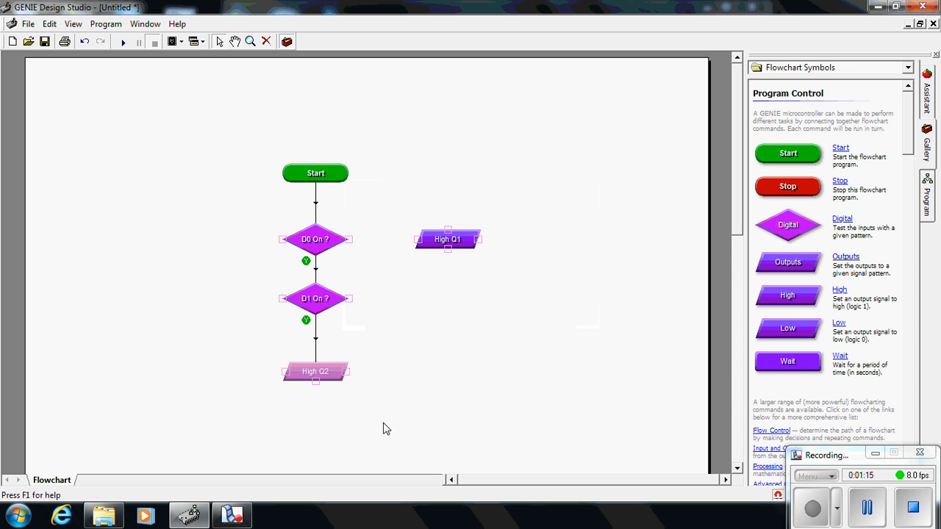
mouse_move(320, 394)
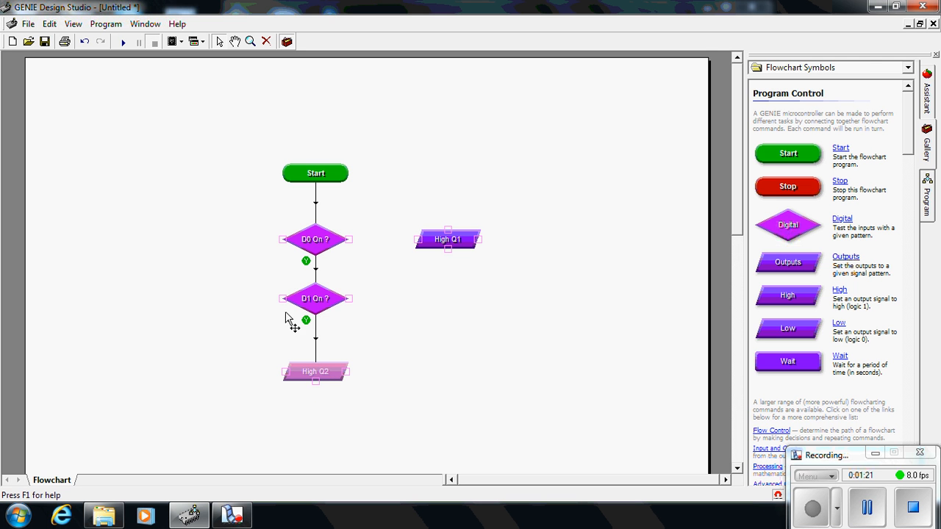
mouse_move(320, 394)
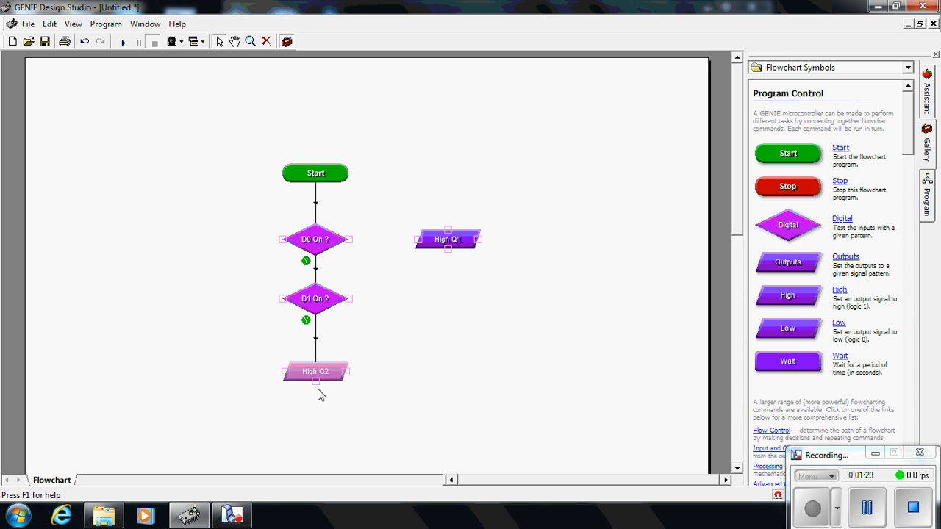
mouse_move(323, 257)
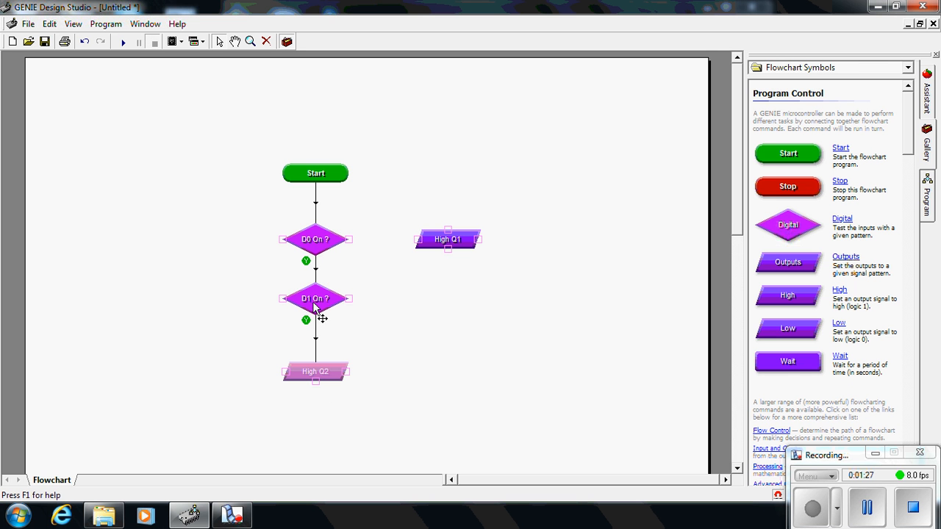
mouse_move(278, 374)
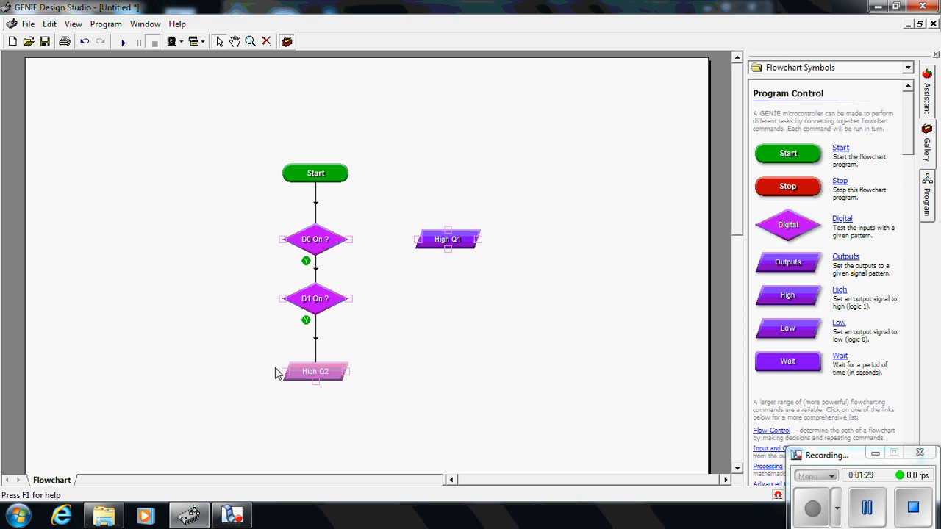
mouse_move(328, 433)
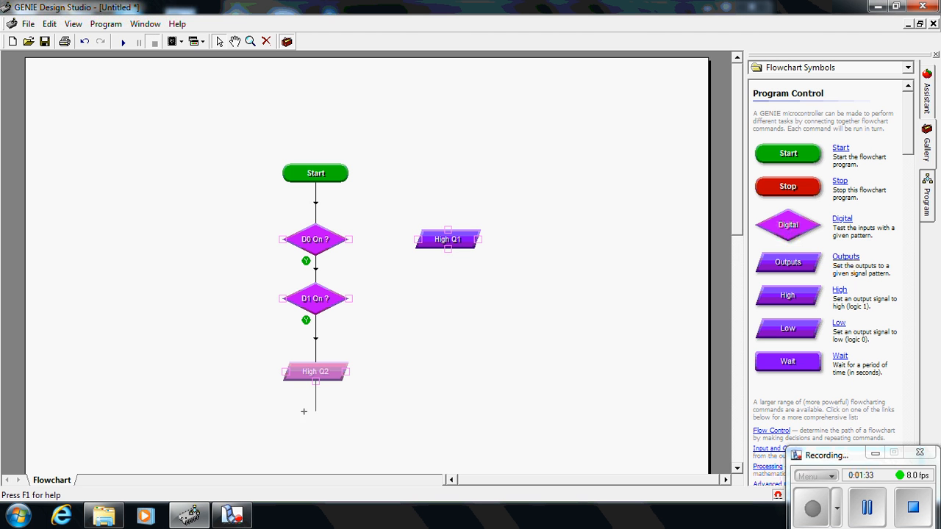
Loop High Q2 back into the D1 decision and route the D1 No branch to the output.
drag(302, 412, 234, 347)
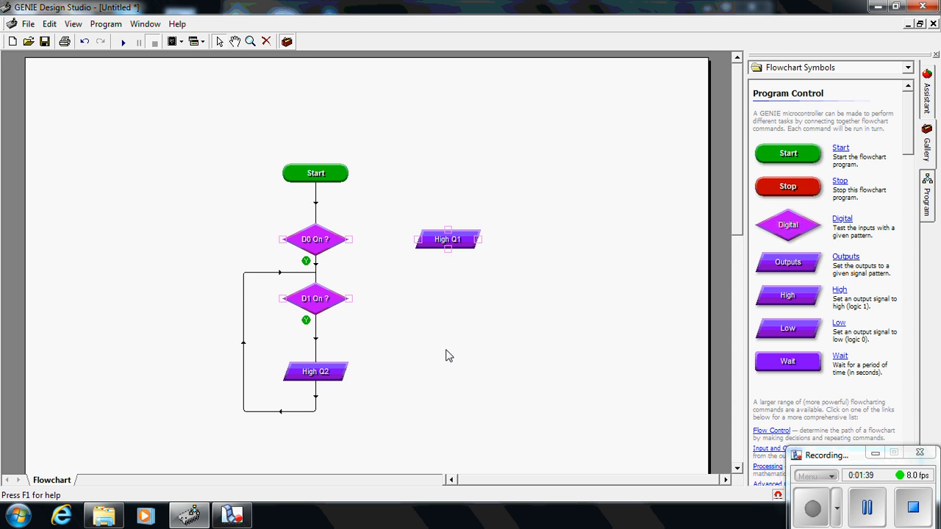
mouse_move(297, 250)
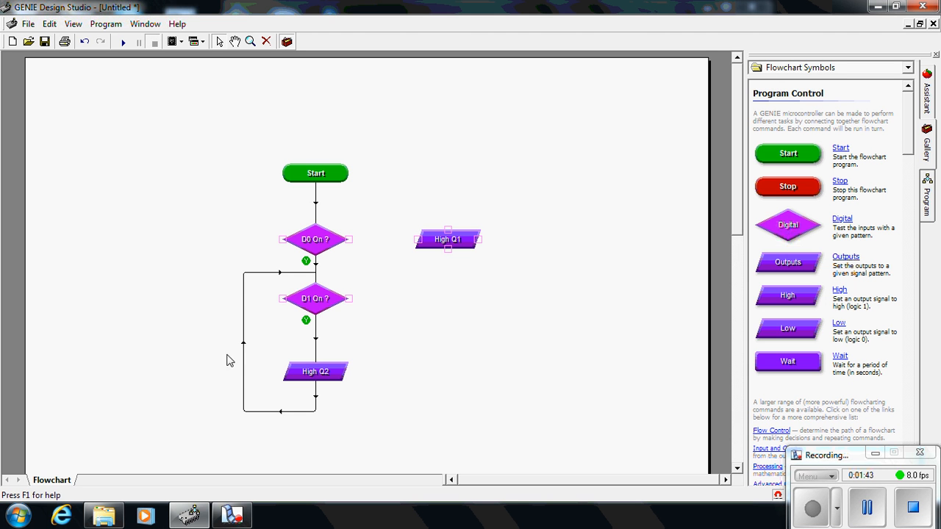
mouse_move(285, 286)
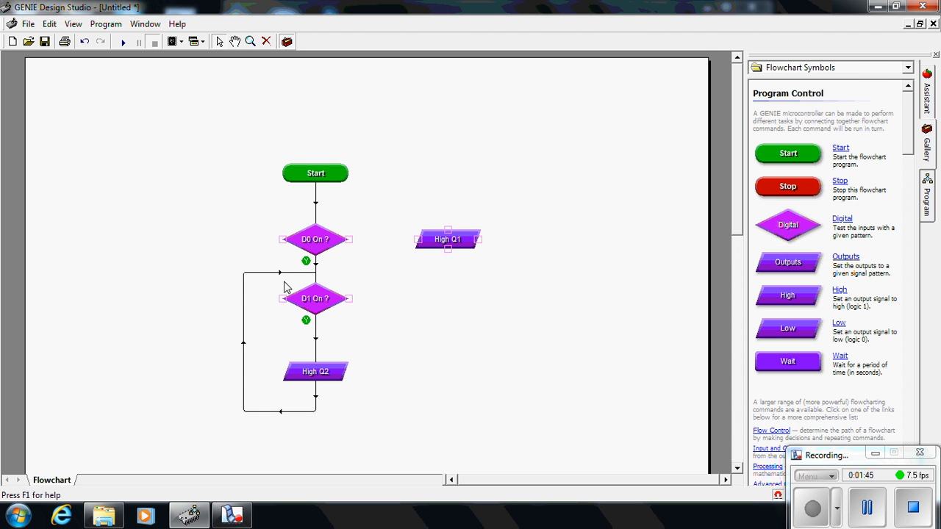
mouse_move(259, 289)
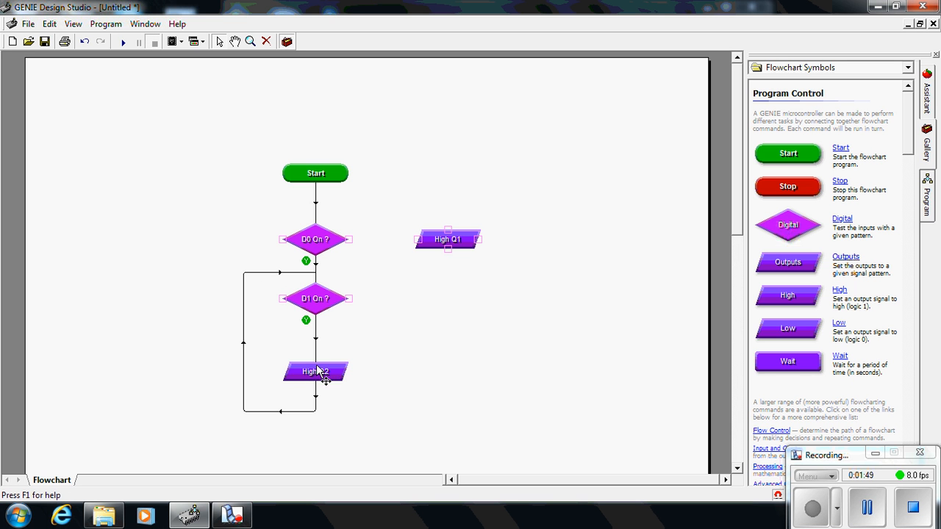
mouse_move(317, 308)
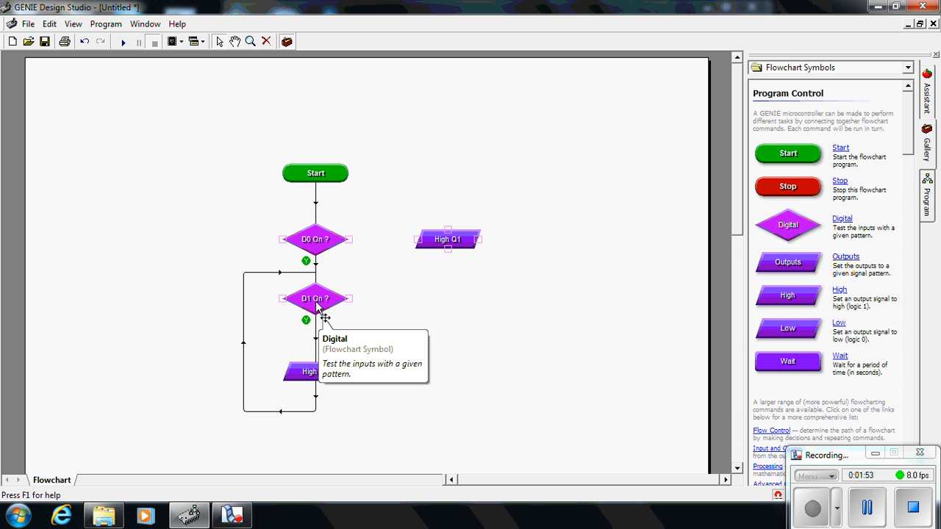
mouse_move(360, 305)
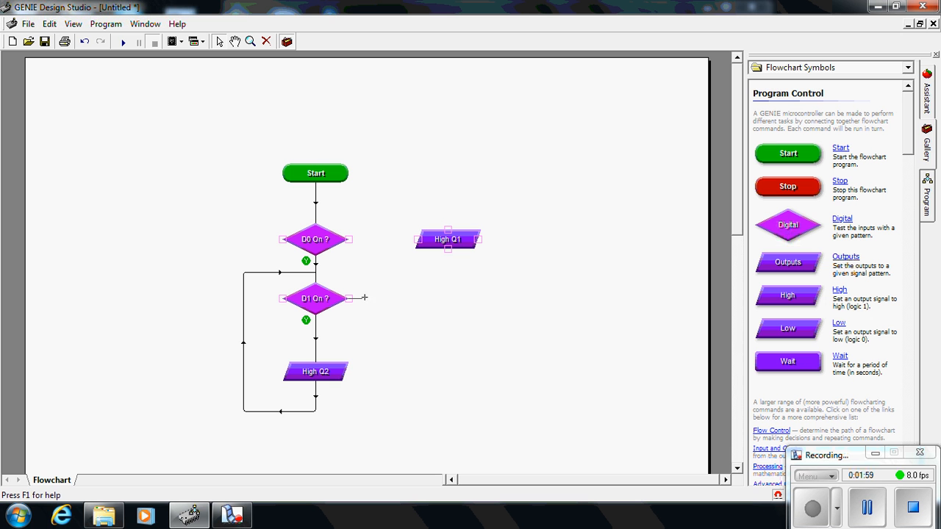
drag(350, 297, 404, 247)
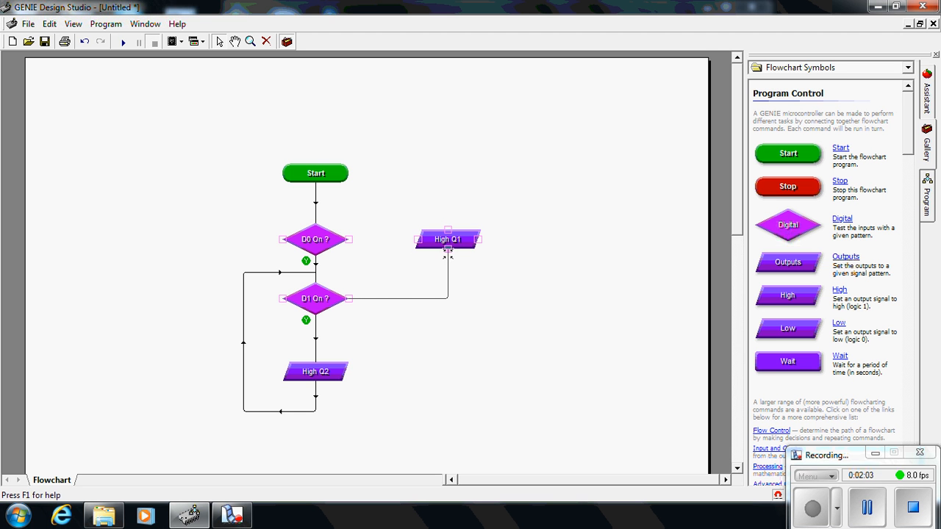
Change that output to Low Q2 and loop it back in above the D0 decision.
double_click(447, 238)
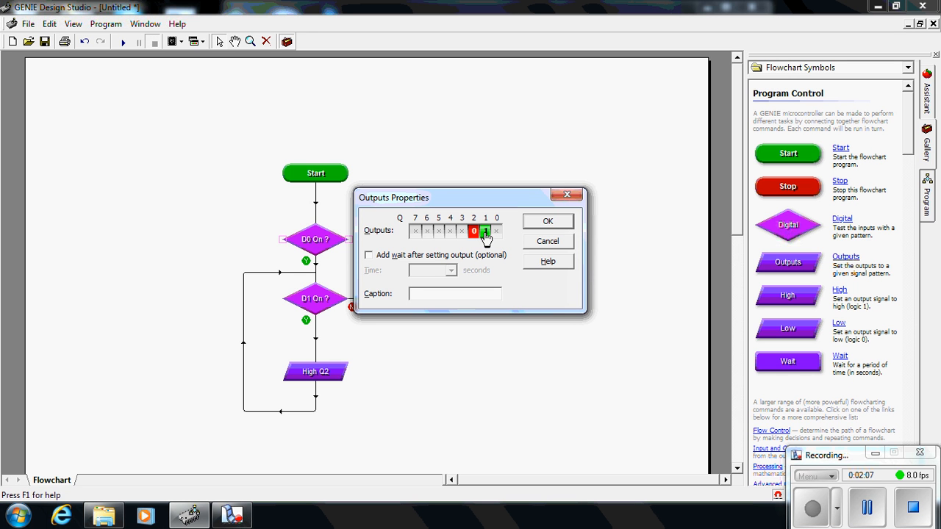
click(486, 231)
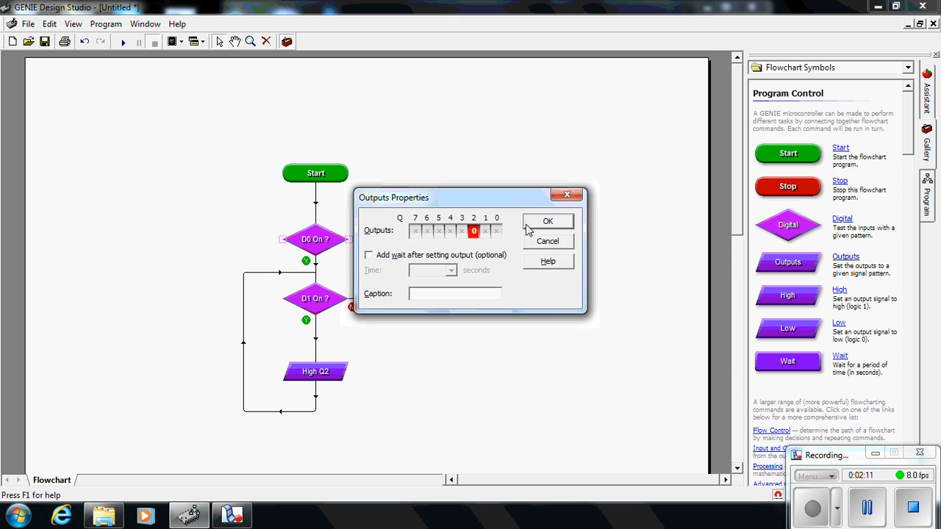
click(547, 220)
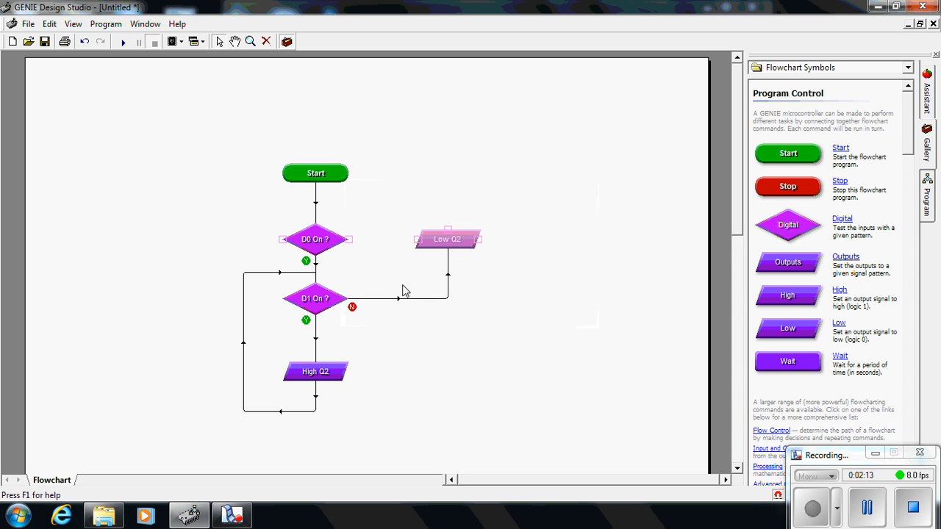
mouse_move(441, 243)
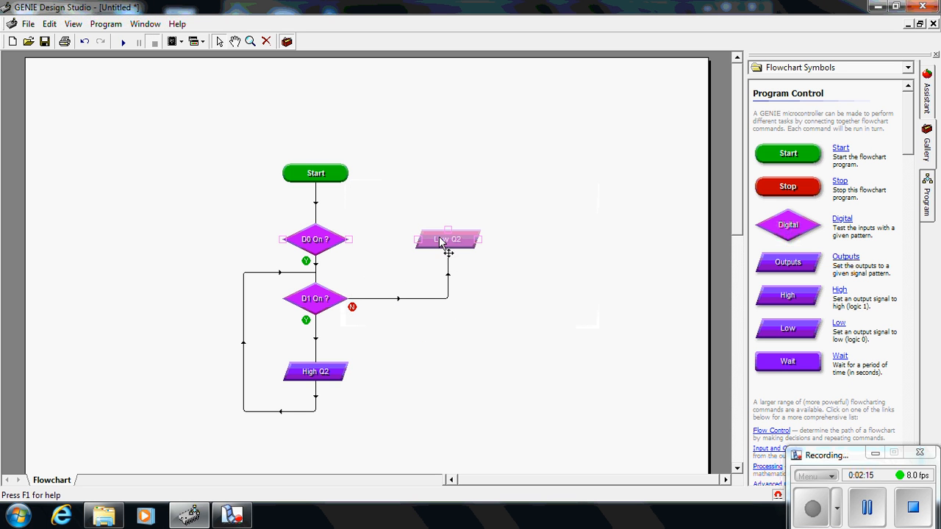
drag(447, 238, 447, 211)
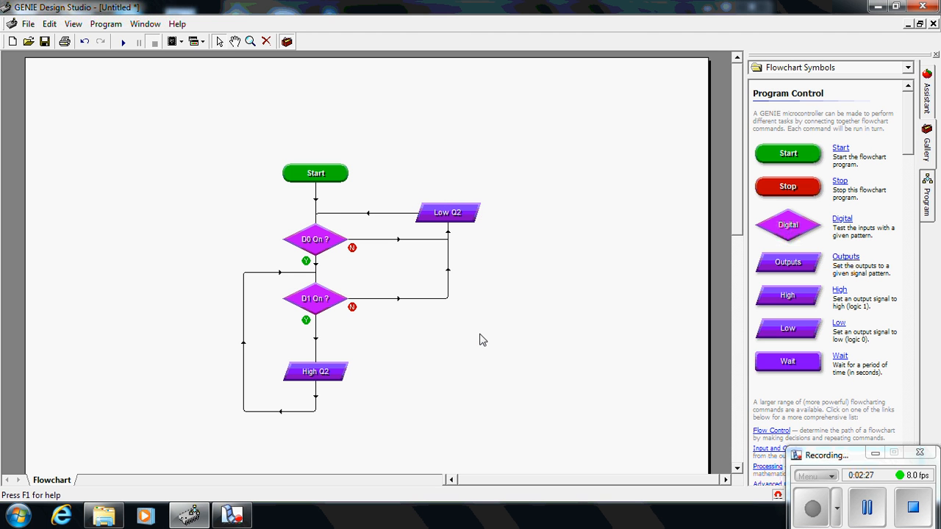
mouse_move(504, 351)
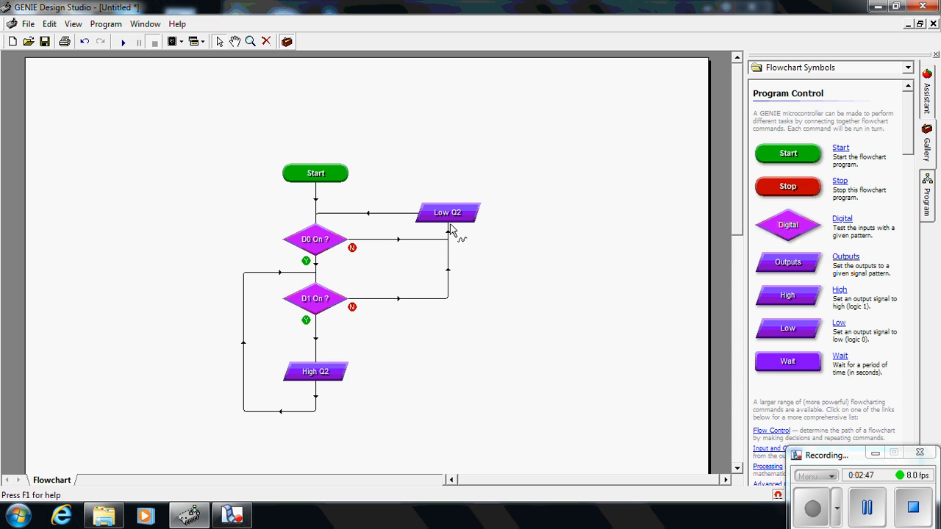
mouse_move(459, 234)
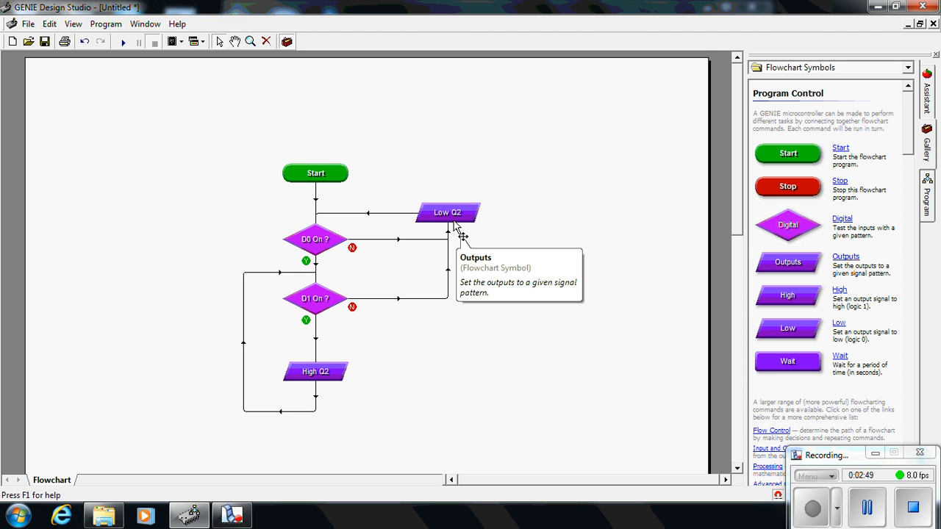
mouse_move(503, 282)
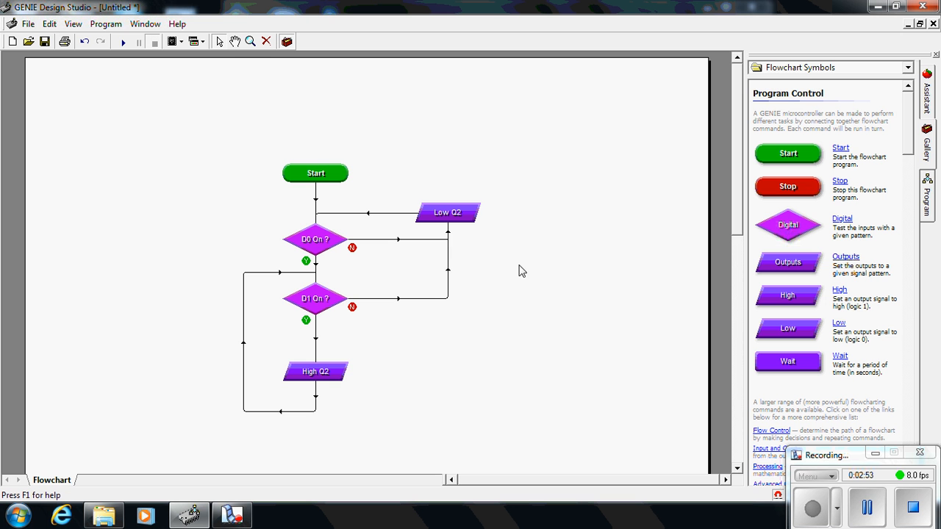
mouse_move(397, 259)
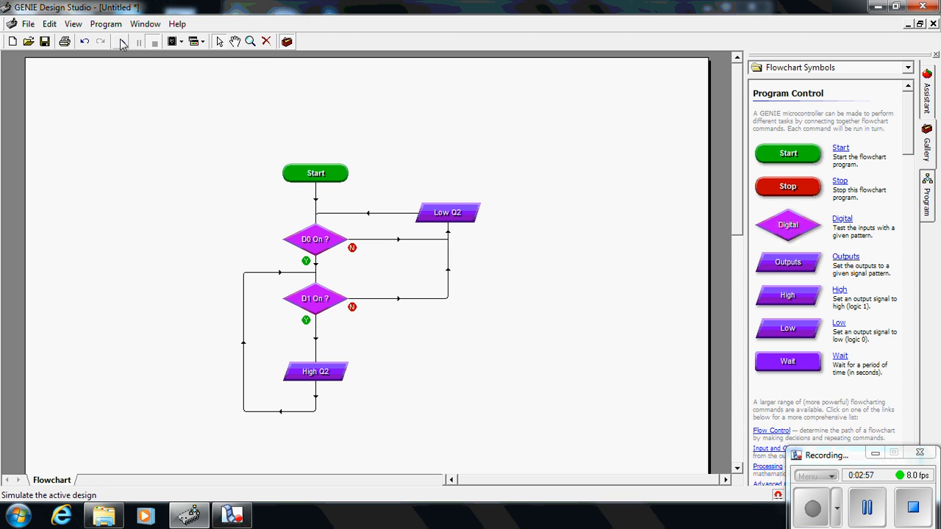
Run the simulation and toggle digital input D1 on to watch the latch flow.
click(121, 41)
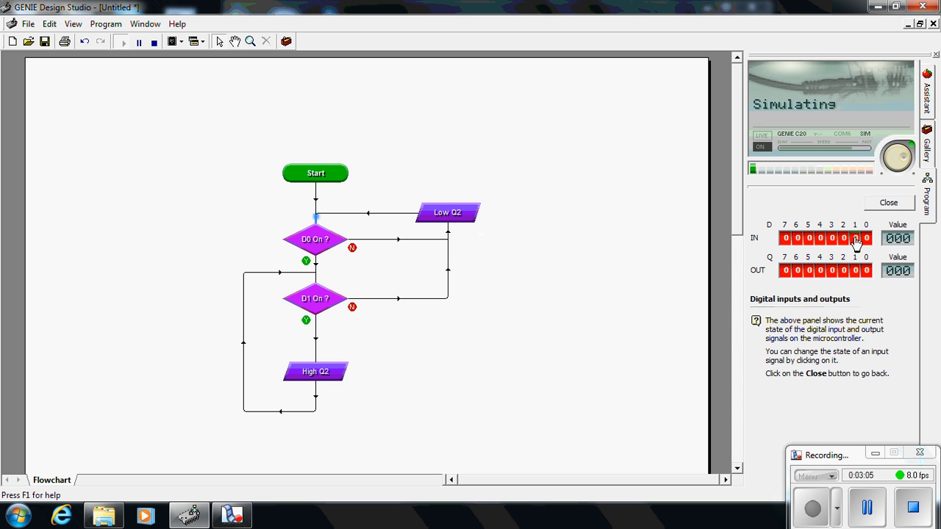
click(856, 238)
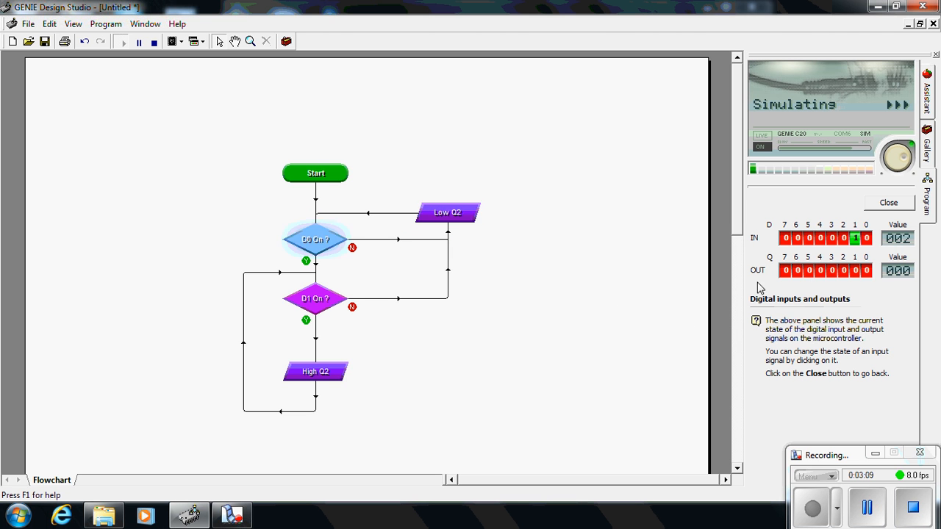
click(855, 239)
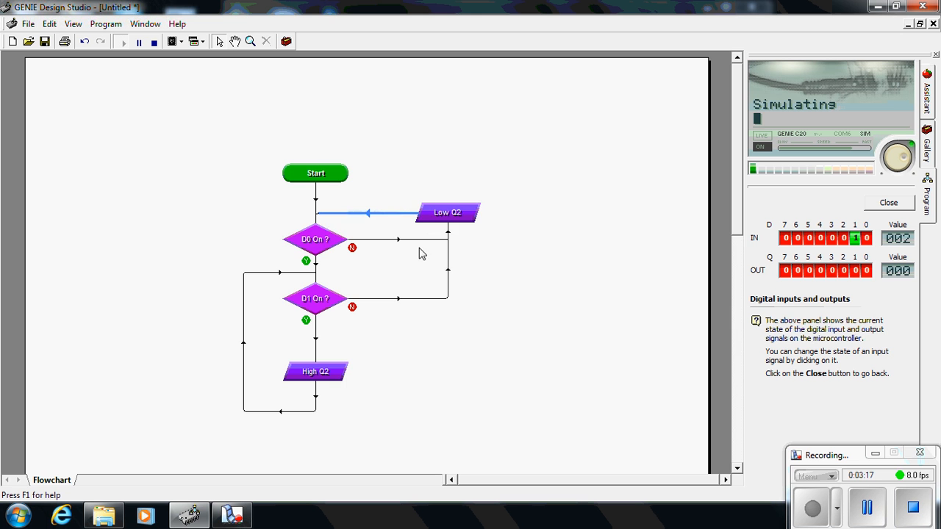
mouse_move(326, 243)
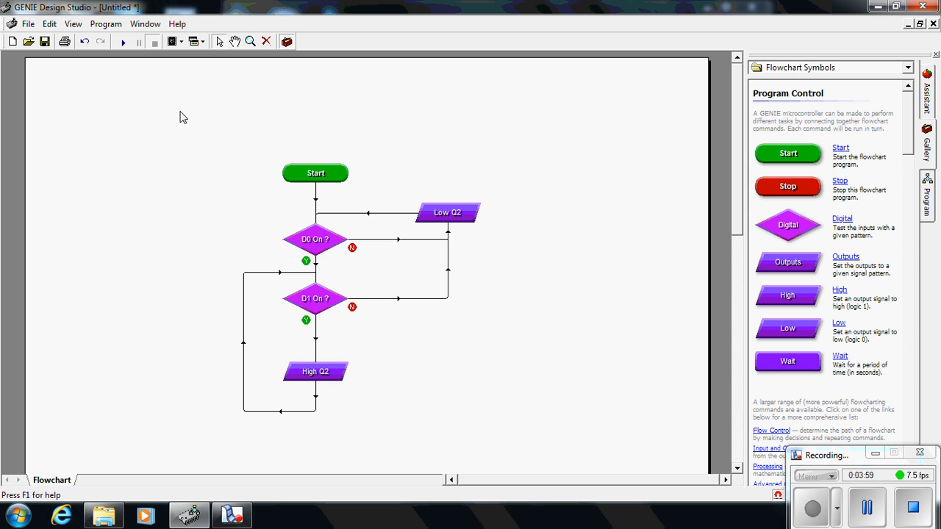
mouse_move(316, 248)
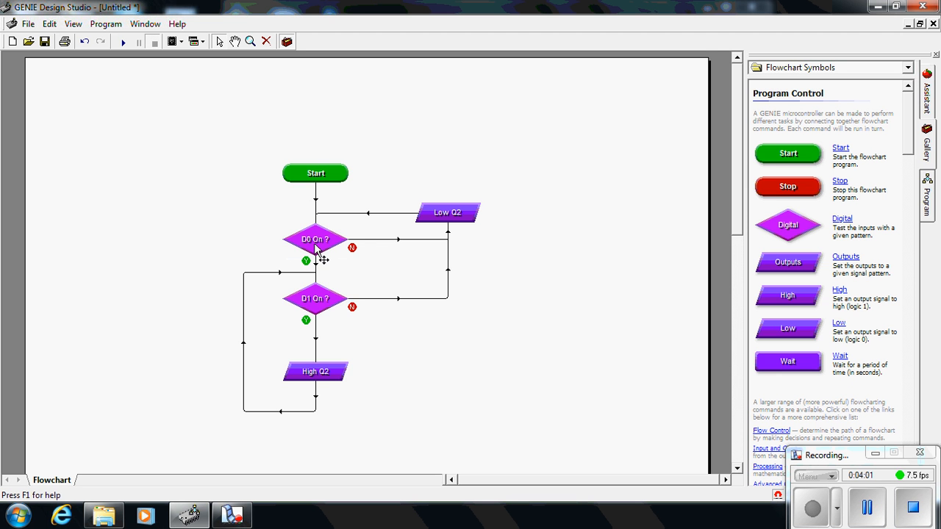
Caption the D0 On? decision 'Start pushbutton'.
double_click(314, 238)
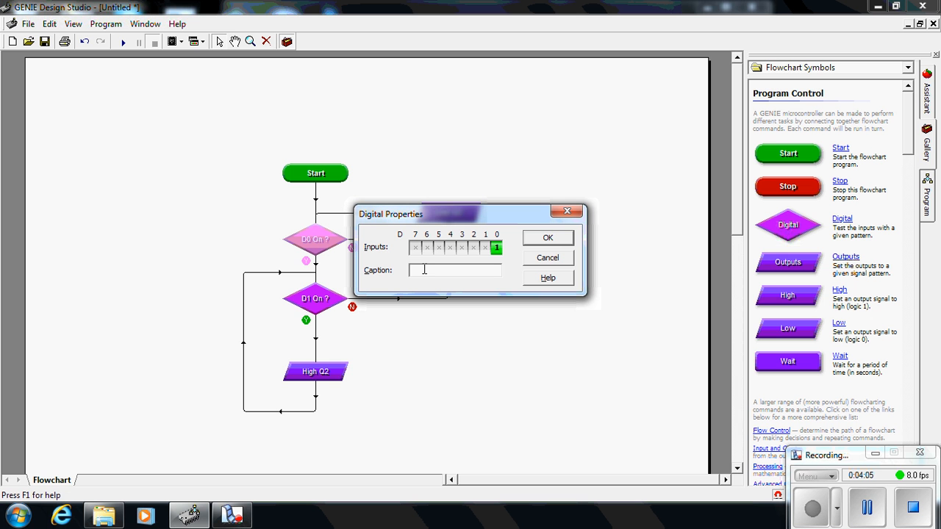
text(Start ps)
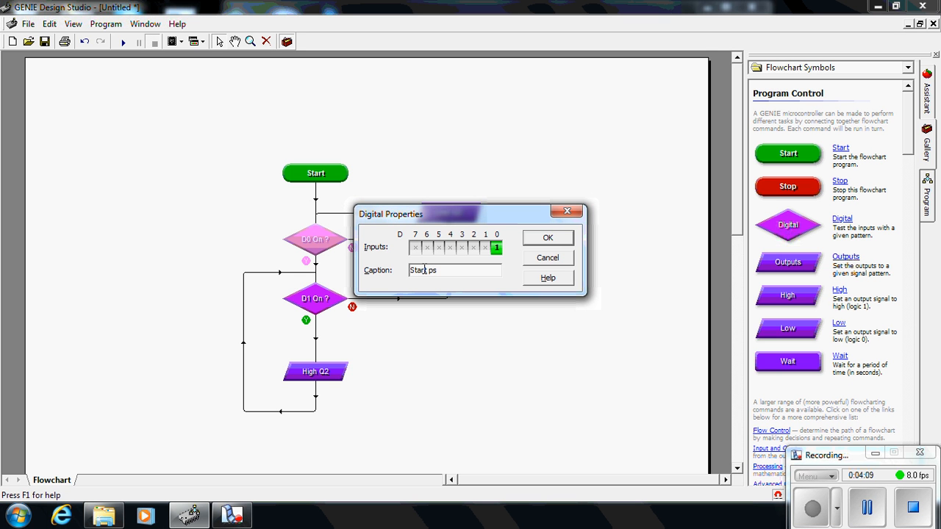
text(ushbu)
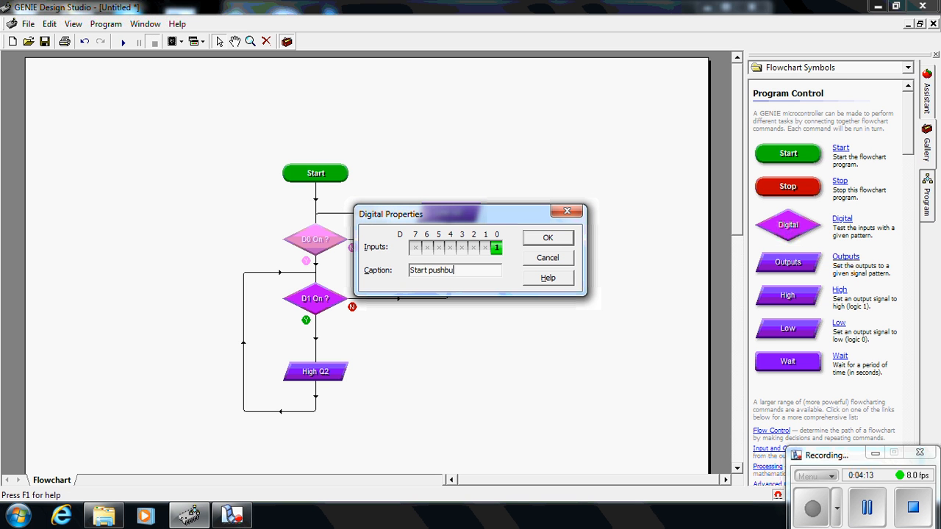
click(547, 236)
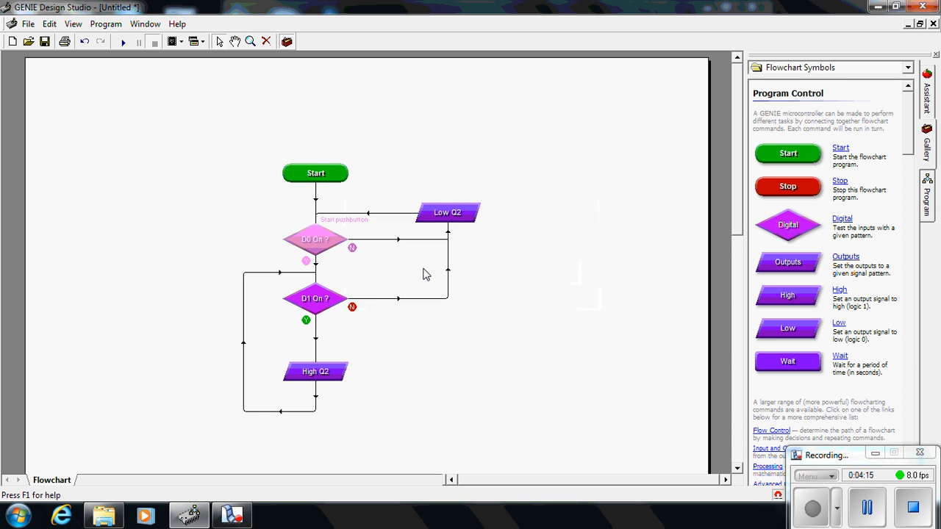
Caption the D1 On? decision 'Stop pushbutton'.
double_click(315, 238)
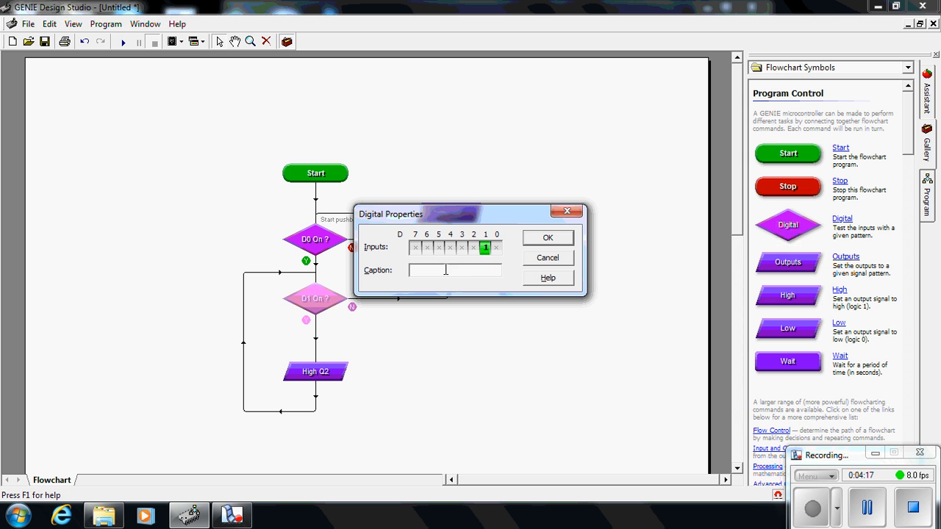
text(Stop pushb)
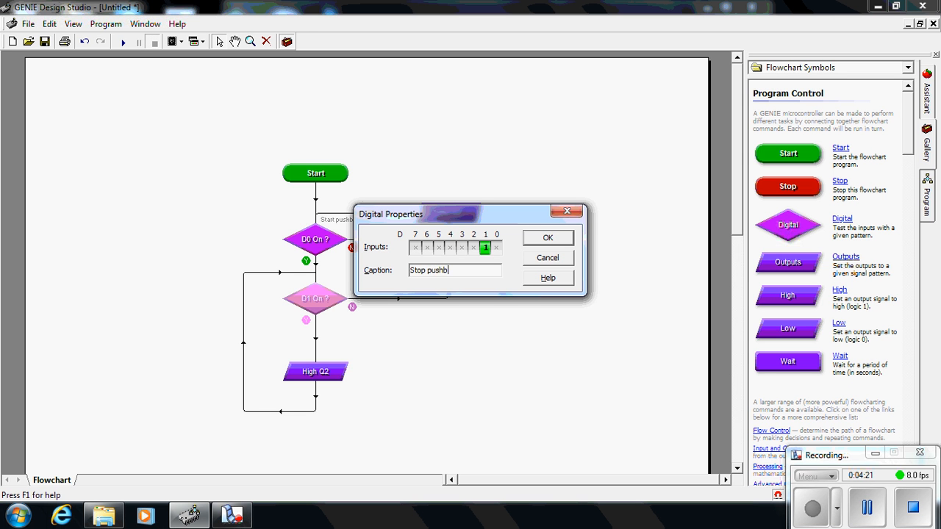
click(547, 238)
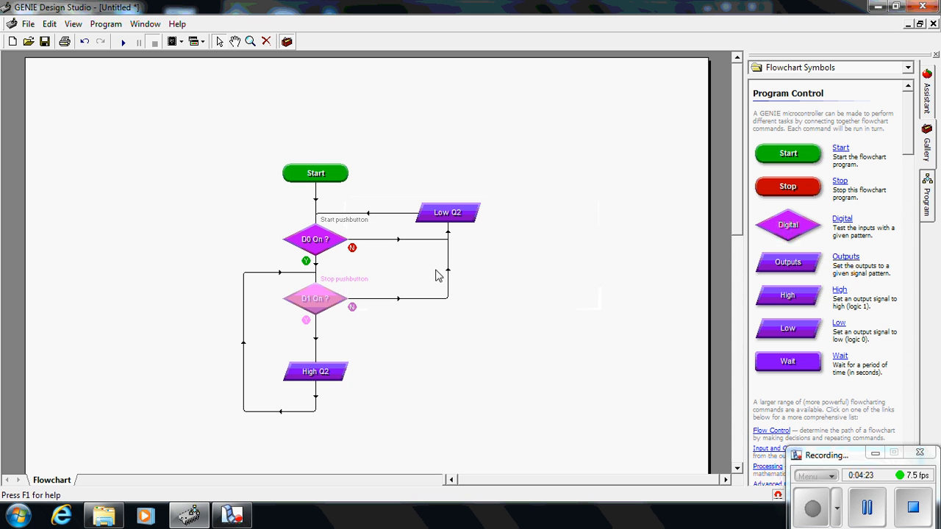
Caption the High Q2 output 'Start motor'.
double_click(314, 370)
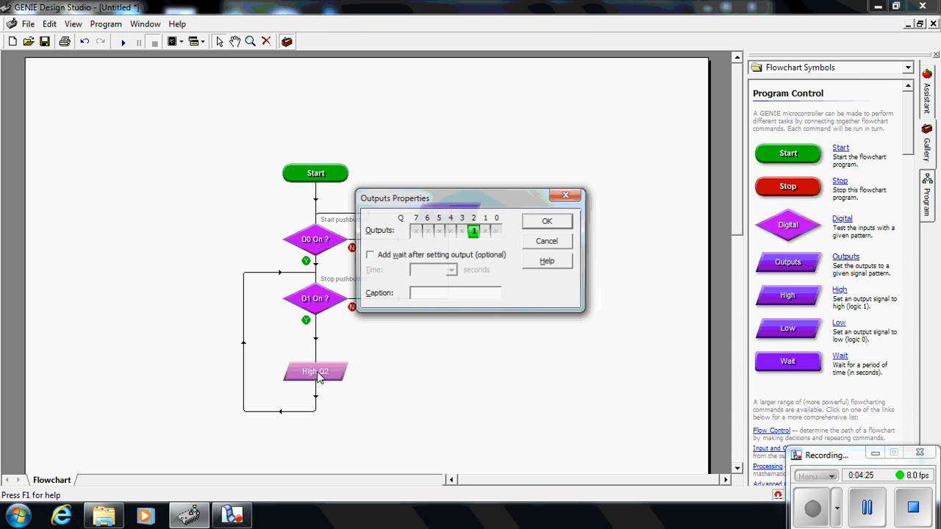
click(454, 294)
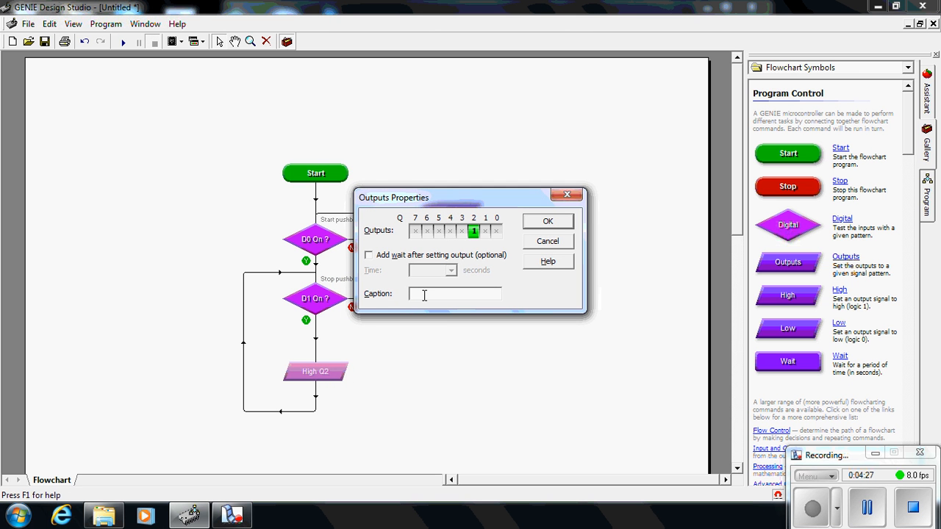
text(Start motor)
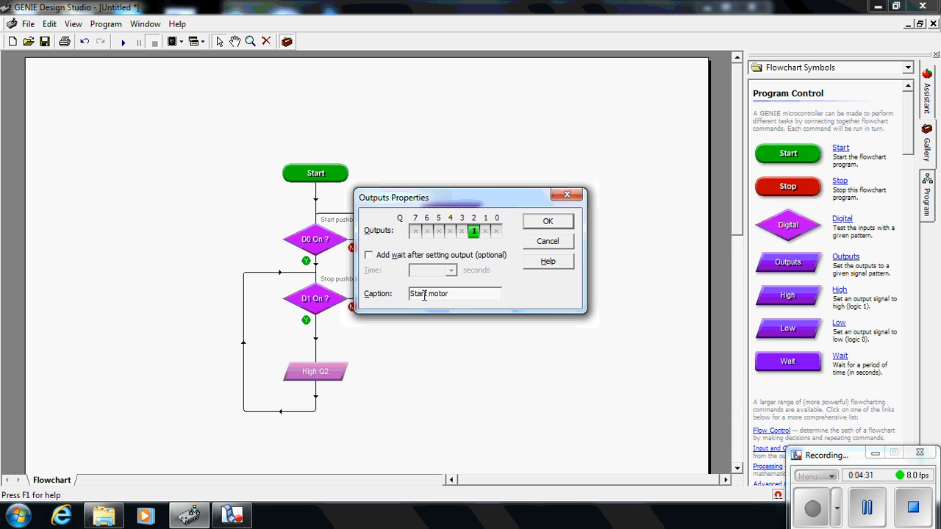
click(547, 221)
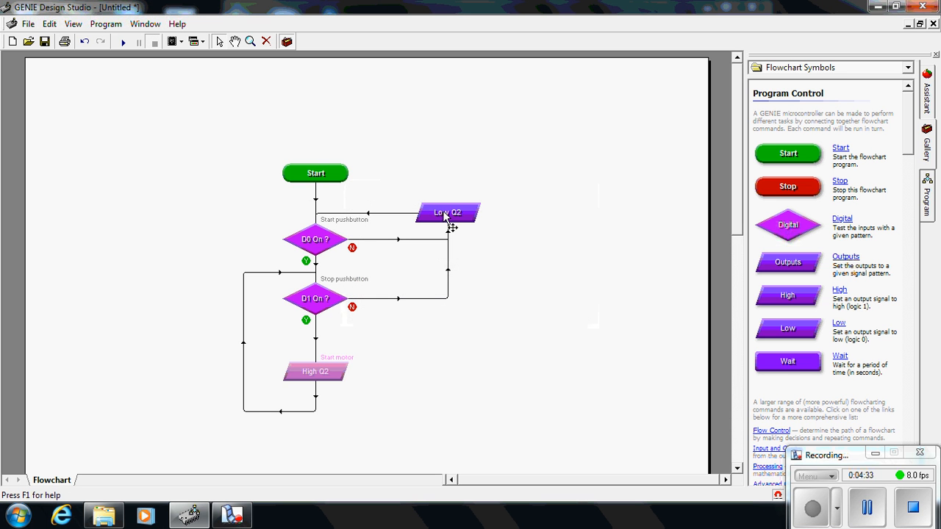
Caption the Low Q2 output 'Stop motor'.
double_click(447, 212)
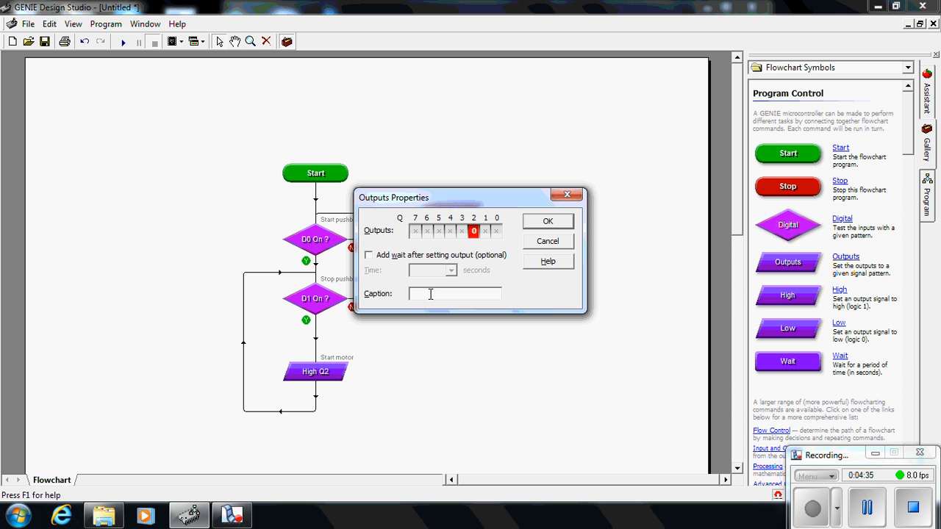
text(Stop motor)
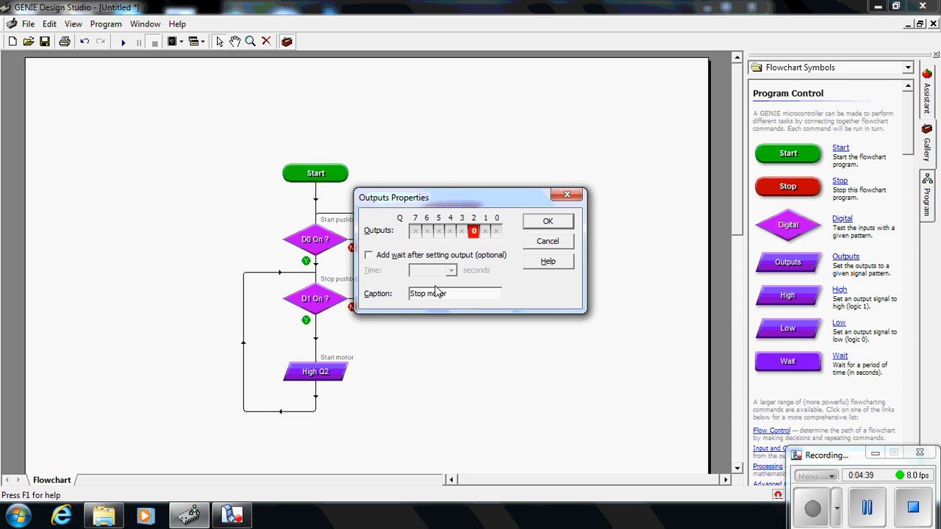
click(546, 221)
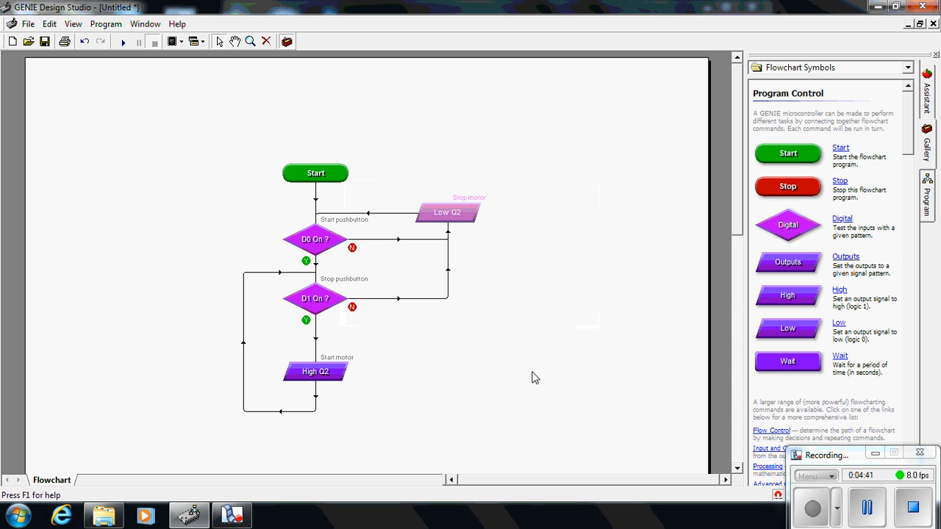
mouse_move(741, 473)
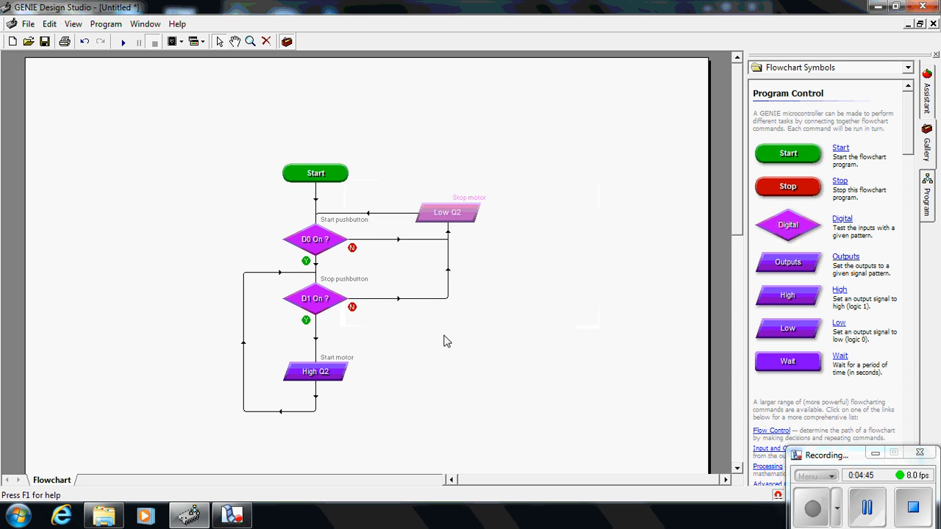
mouse_move(515, 344)
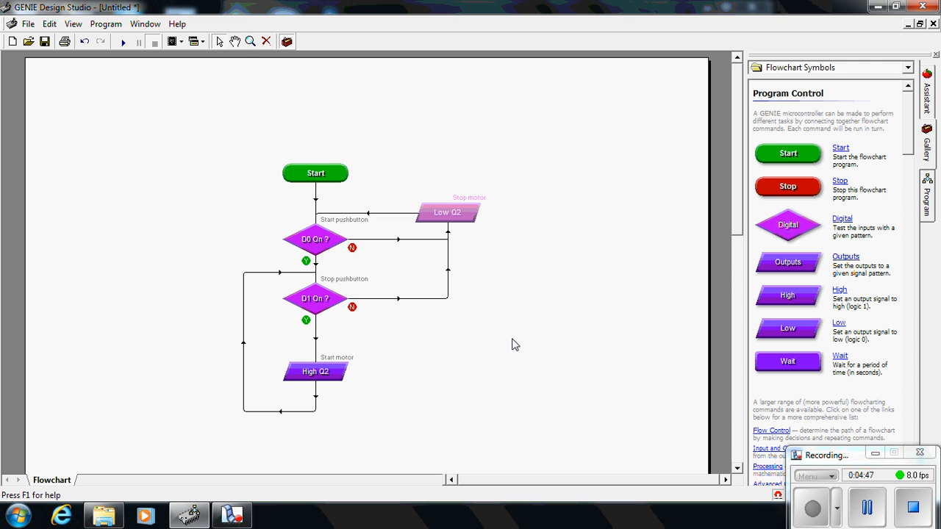
mouse_move(559, 363)
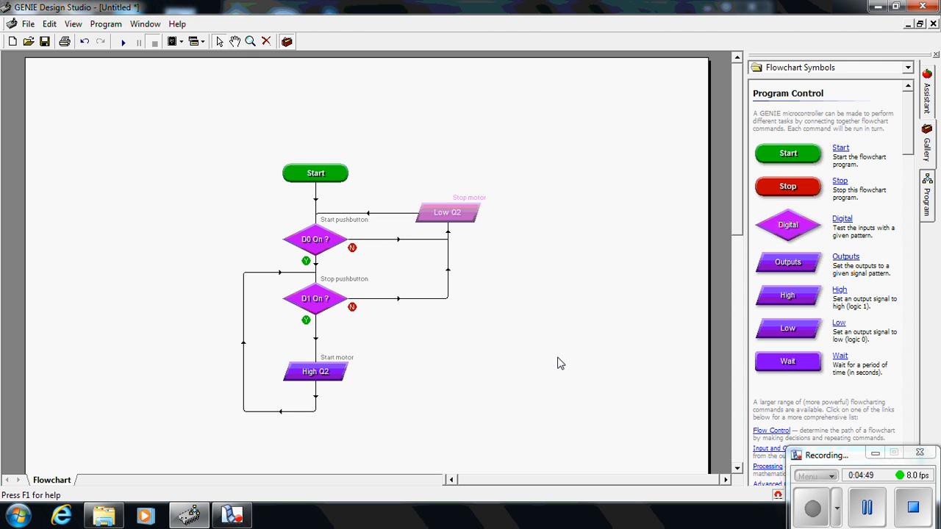
mouse_move(566, 365)
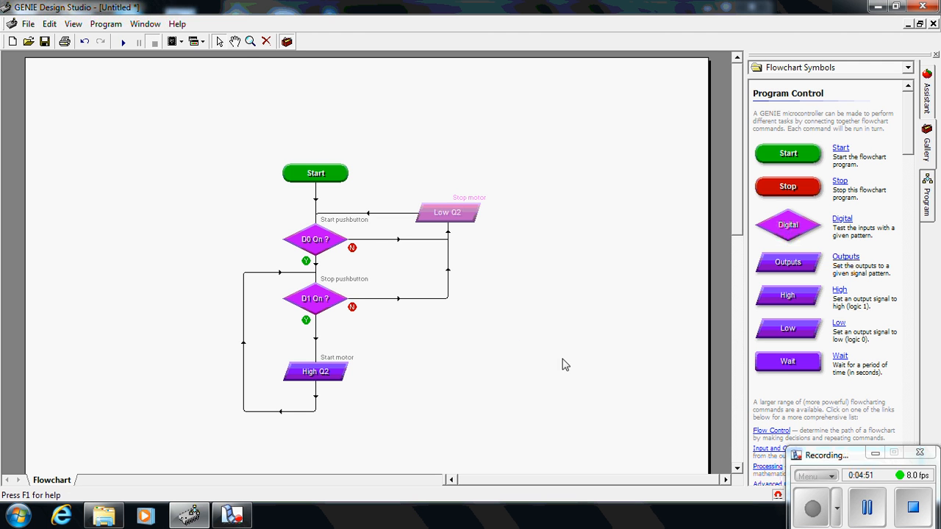